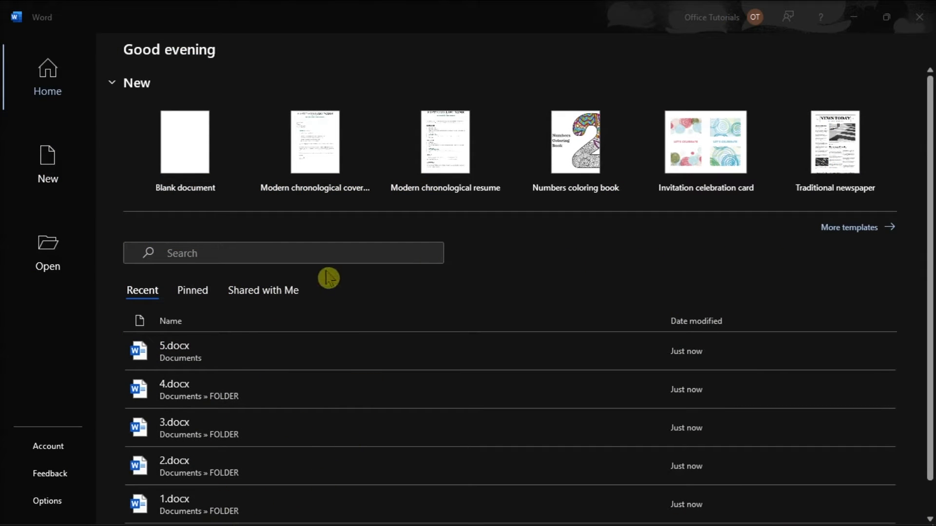
Step: Show the Open page listing the recent documents 1.docx through 5.docx
left_click(46, 251)
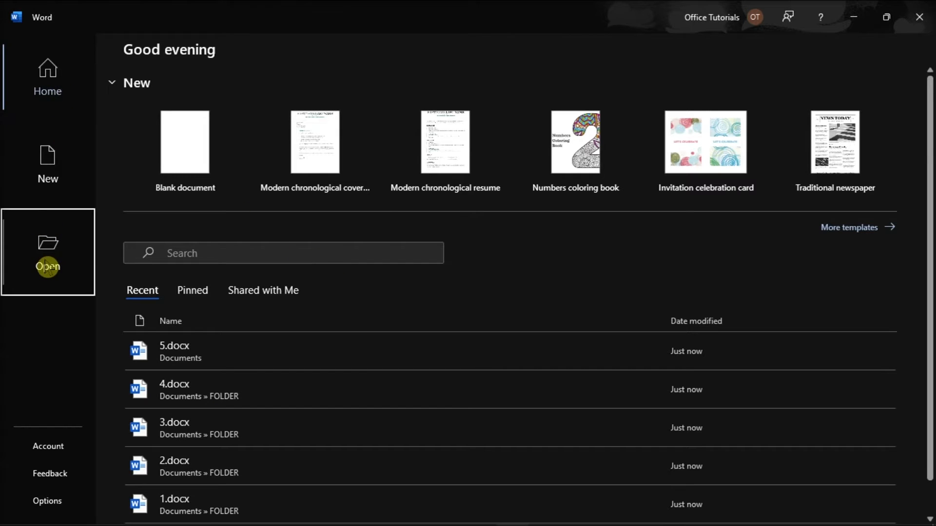
left_click(47, 252)
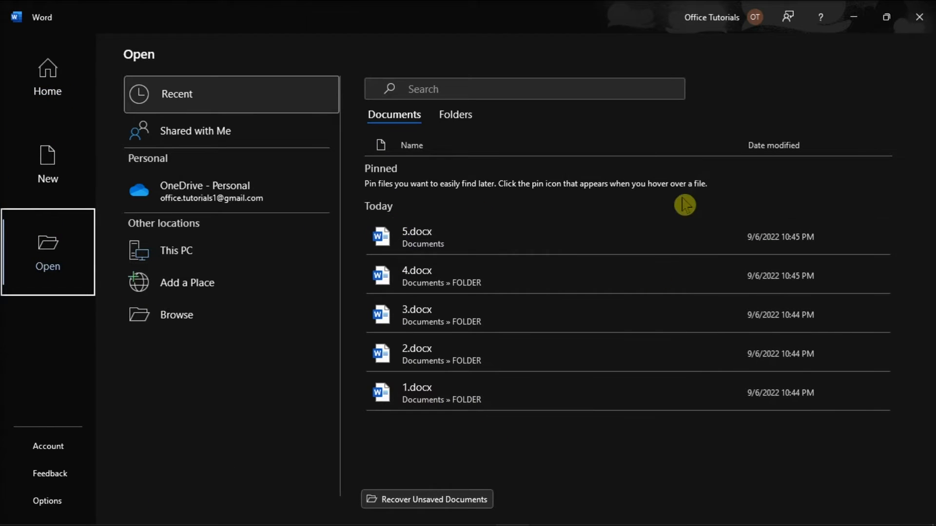
mouse_move(833, 186)
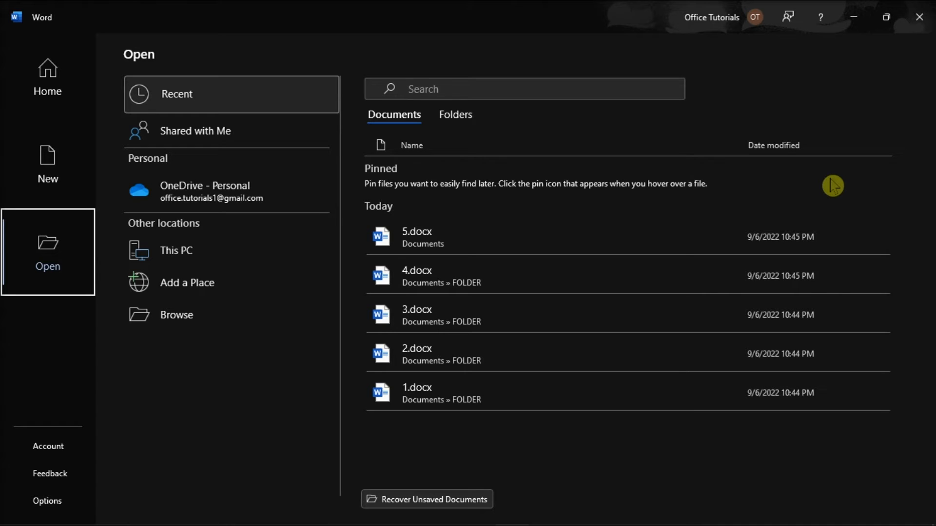
mouse_move(70, 495)
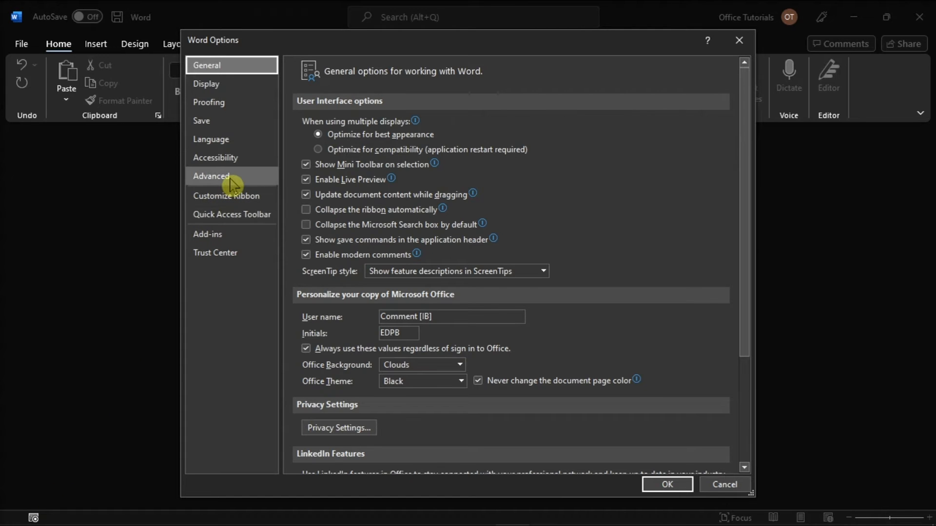
Step: Go to Word Options Advanced and scroll to the Display section showing recent documents set to 5
left_click(211, 177)
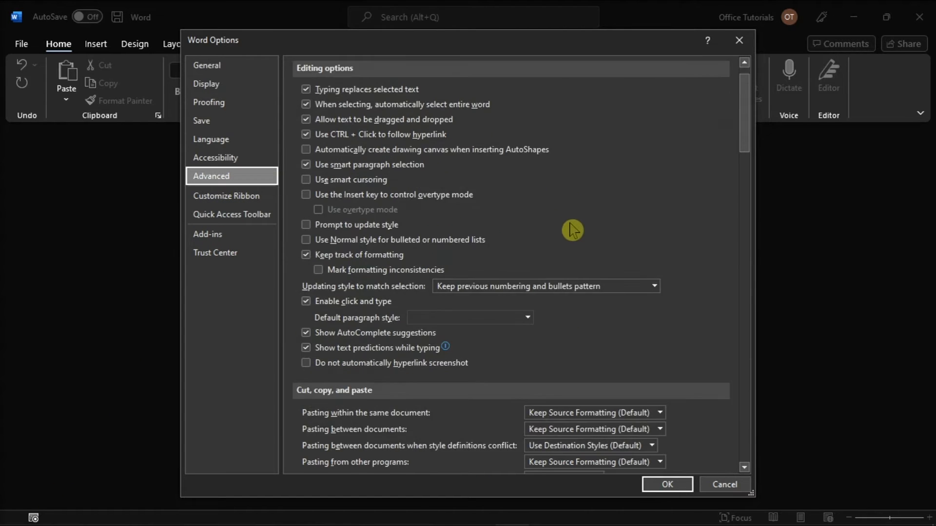
scroll("down", 3)
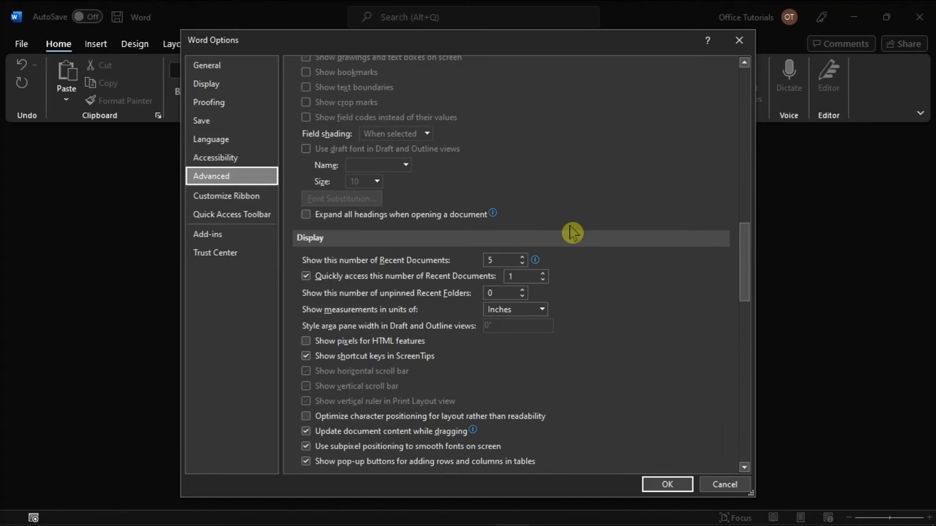
scroll("down", 3)
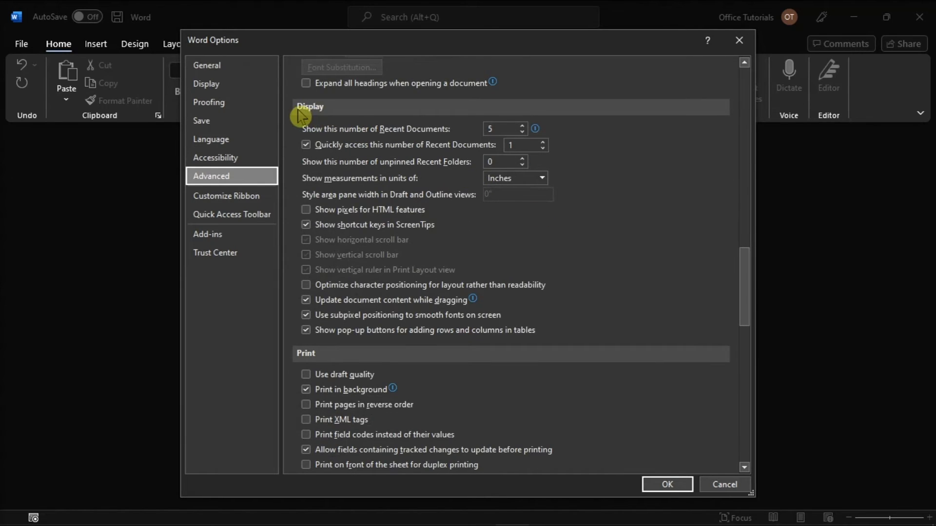
mouse_move(318, 117)
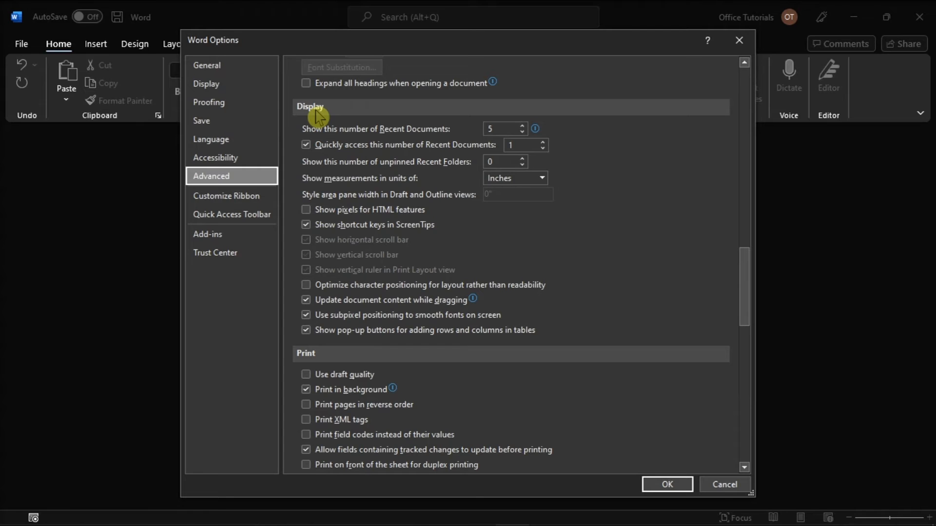
mouse_move(319, 144)
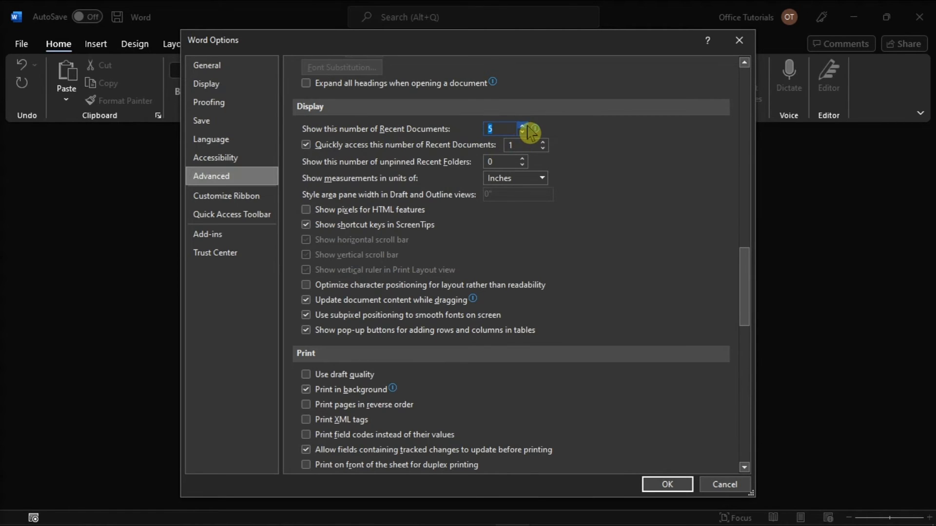
Step: Set 'Show this number of Recent Documents' to 4 and confirm with OK
left_click(521, 132)
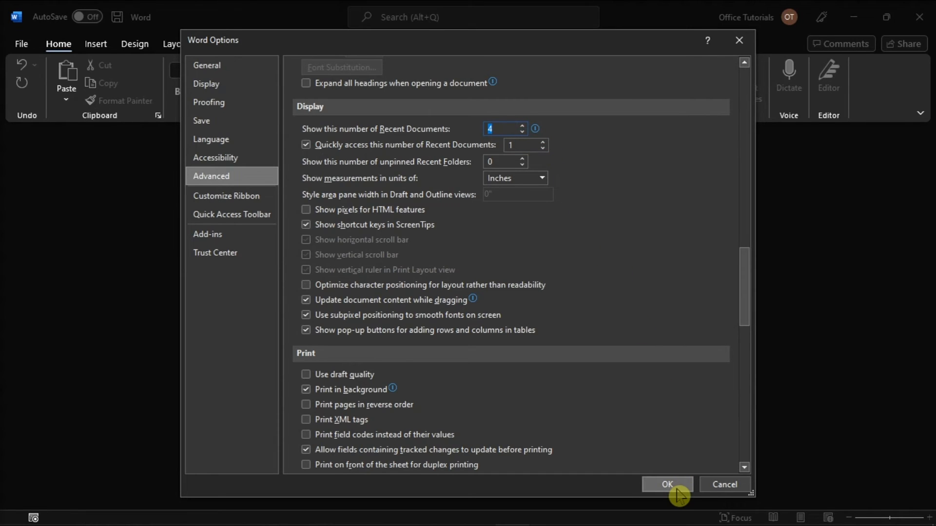
left_click(667, 485)
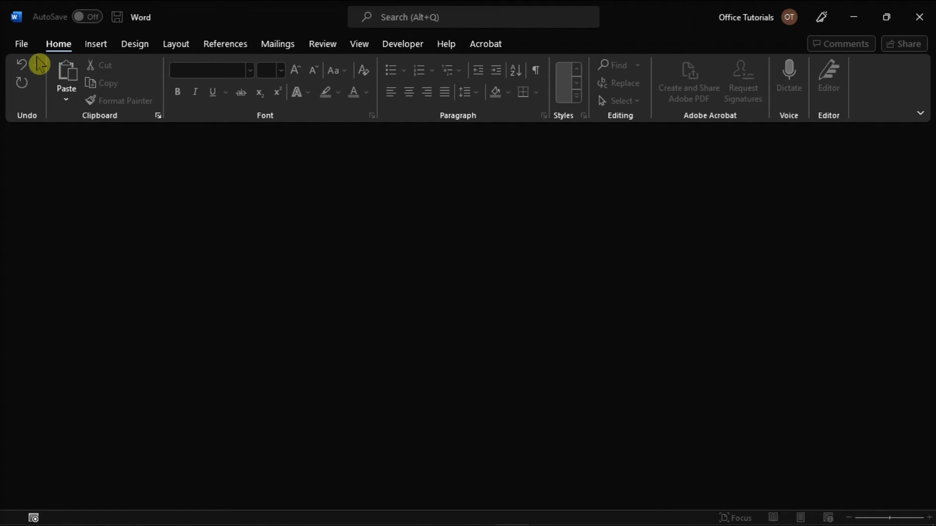
Step: Return to the File start screen, where the Recent list now shows only four documents
left_click(20, 44)
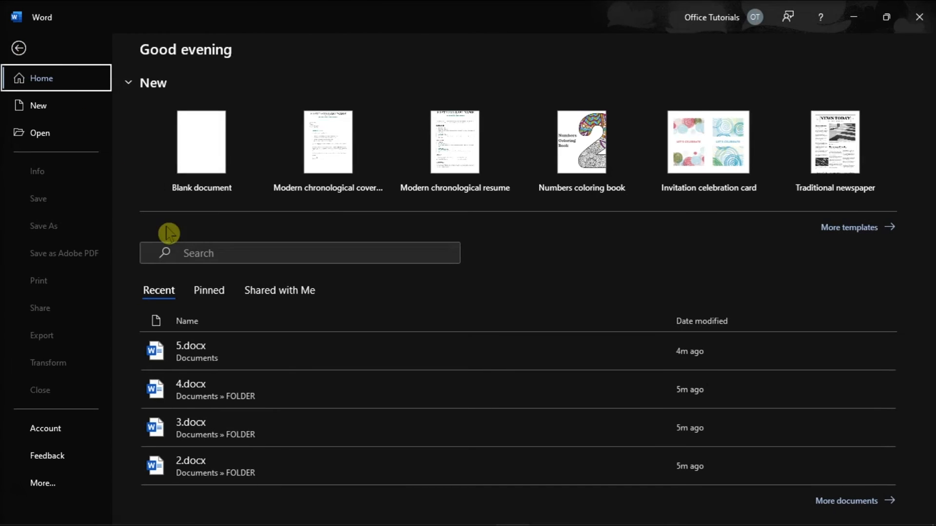
mouse_move(379, 517)
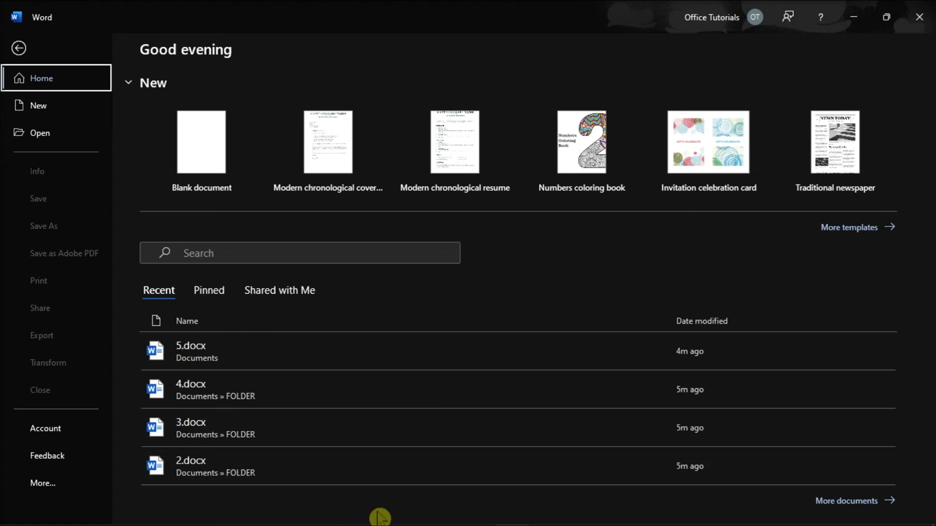
mouse_move(622, 287)
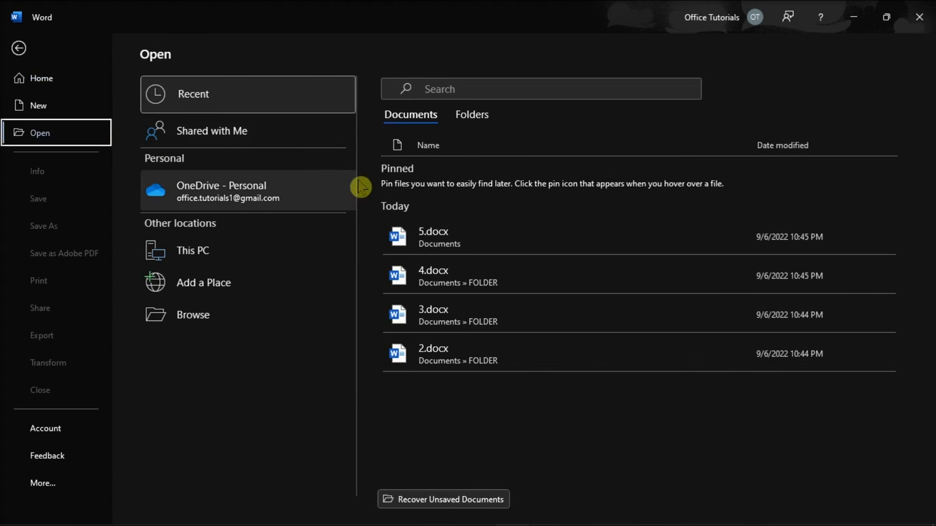
mouse_move(653, 222)
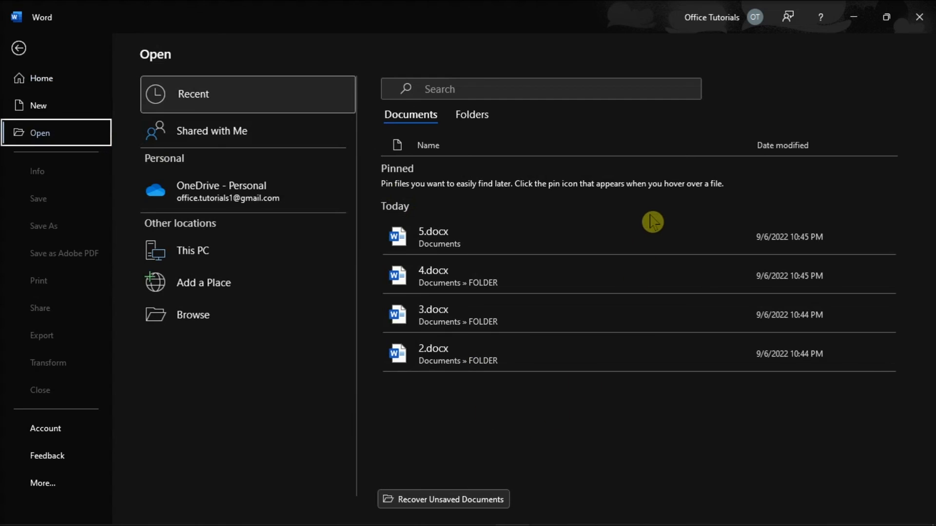